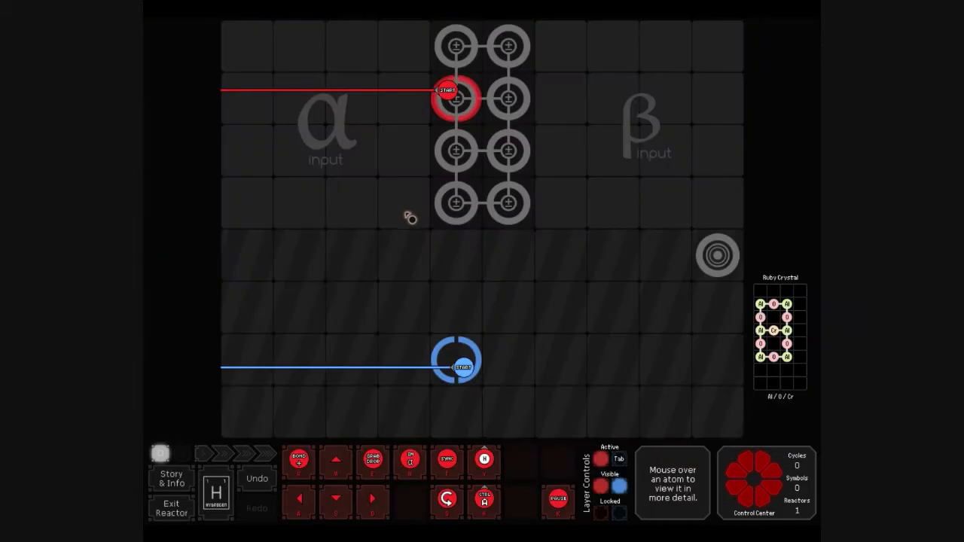
mouse_move(335, 285)
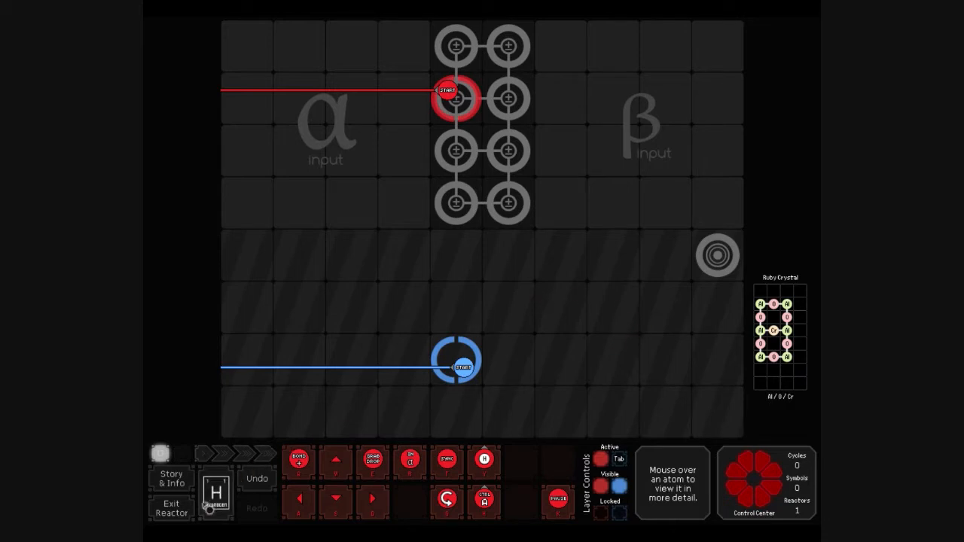
mouse_move(727, 259)
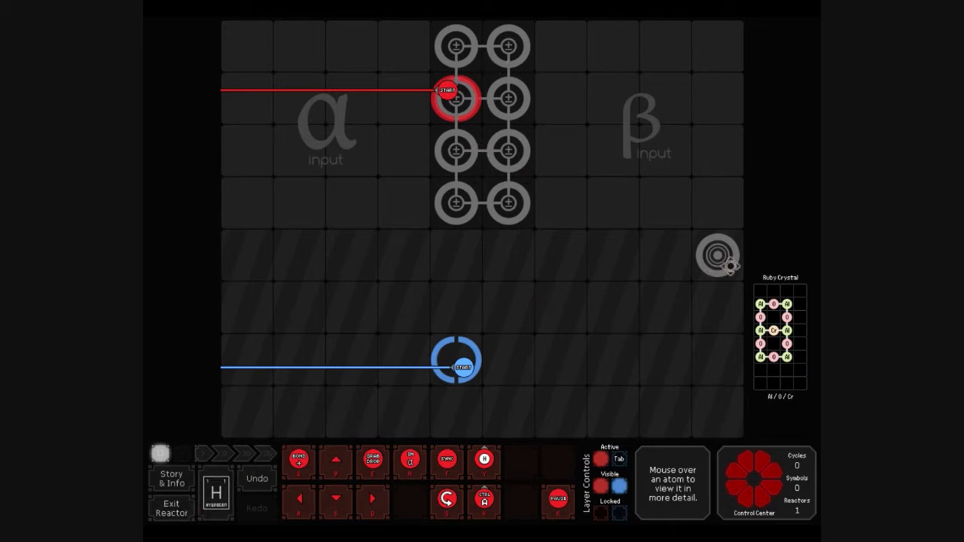
mouse_move(320, 434)
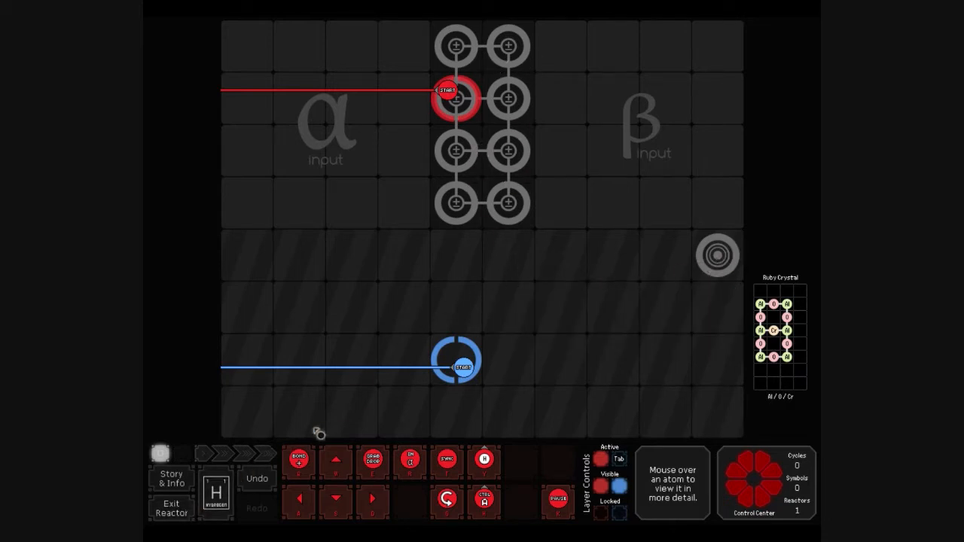
mouse_move(352, 209)
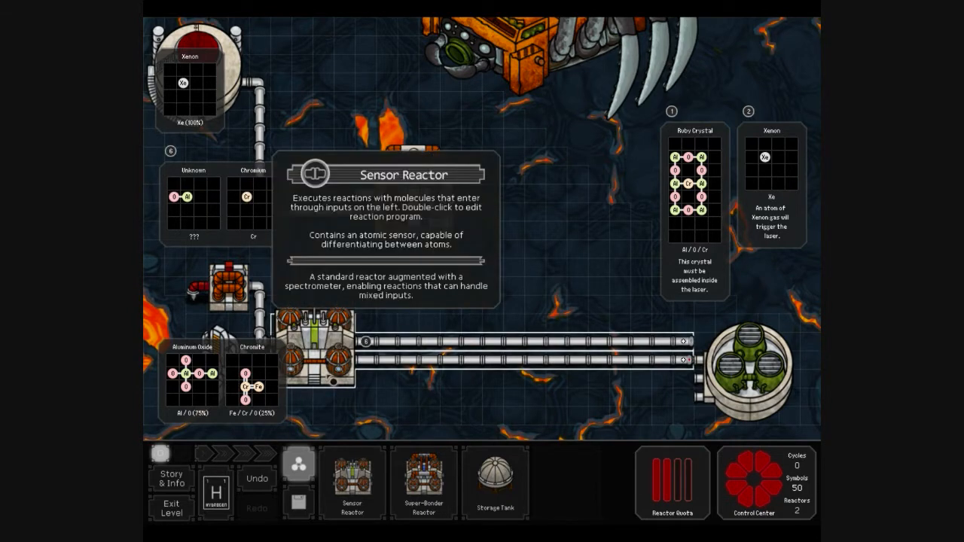
Step: Open the sensor reactor's reaction program from the factory view
double_click(316, 354)
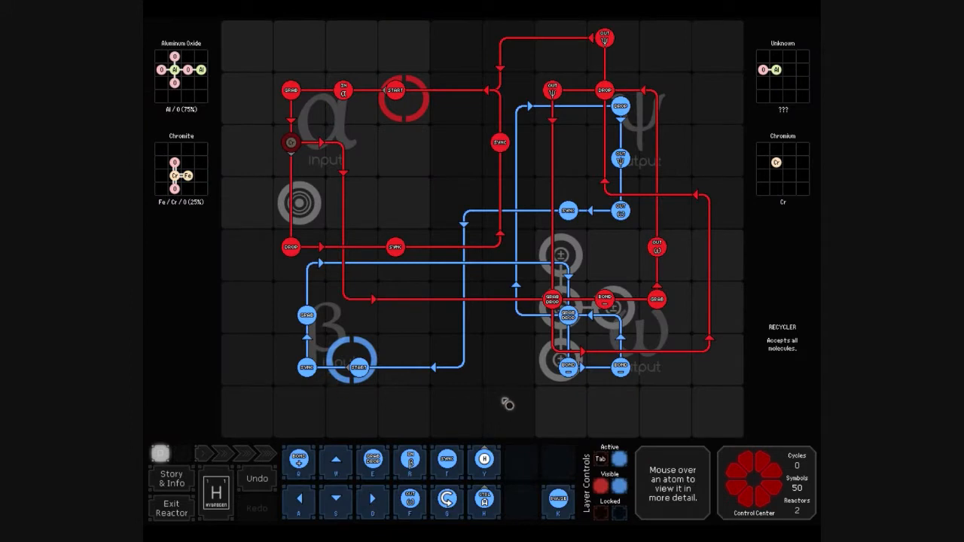
mouse_move(500, 290)
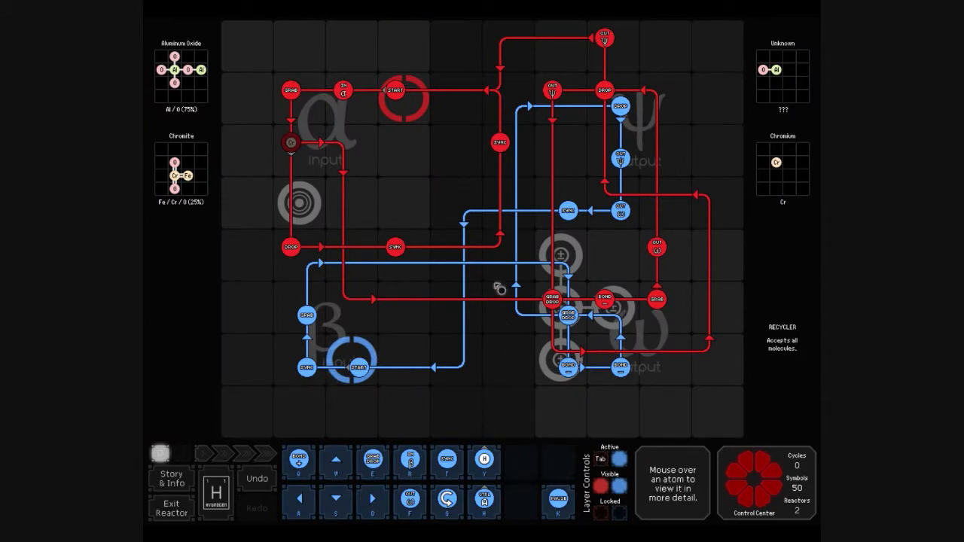
mouse_move(347, 193)
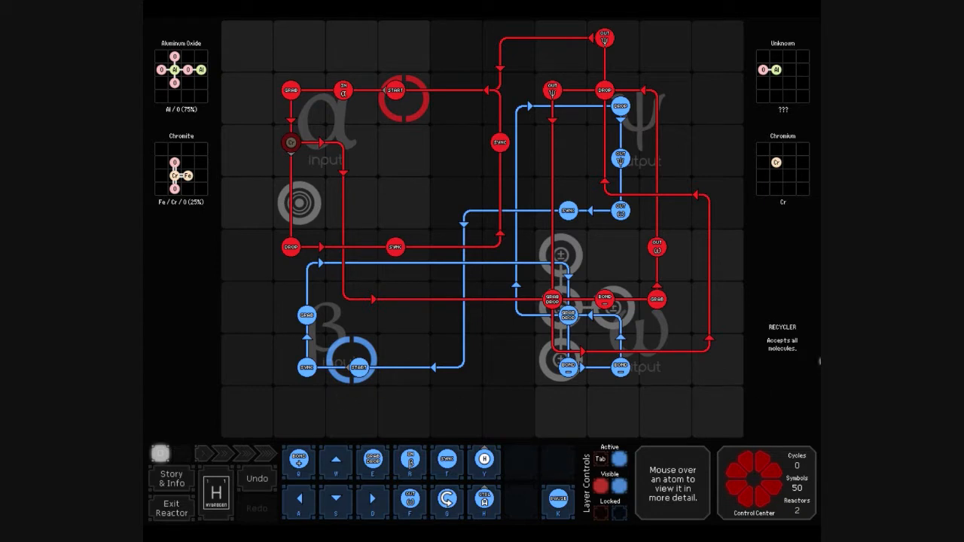
mouse_move(697, 293)
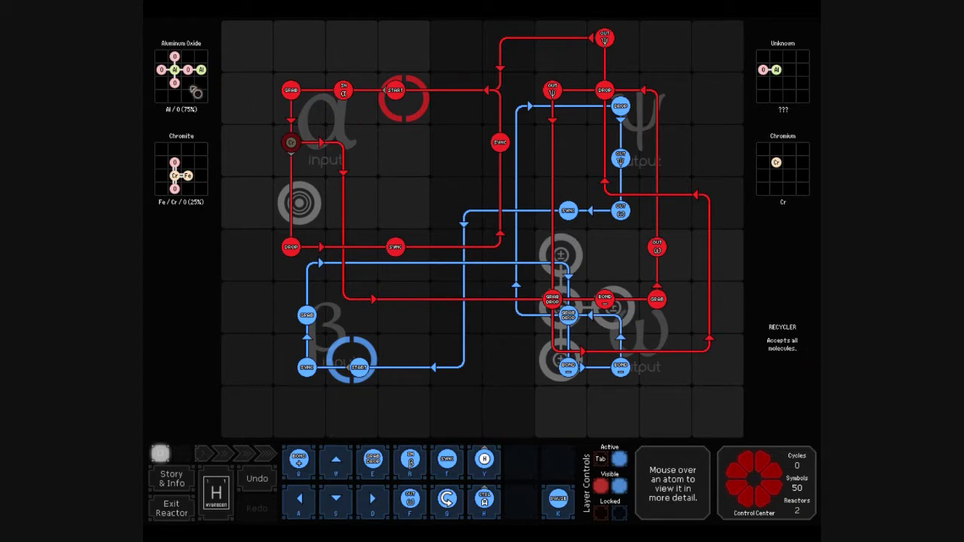
mouse_move(521, 329)
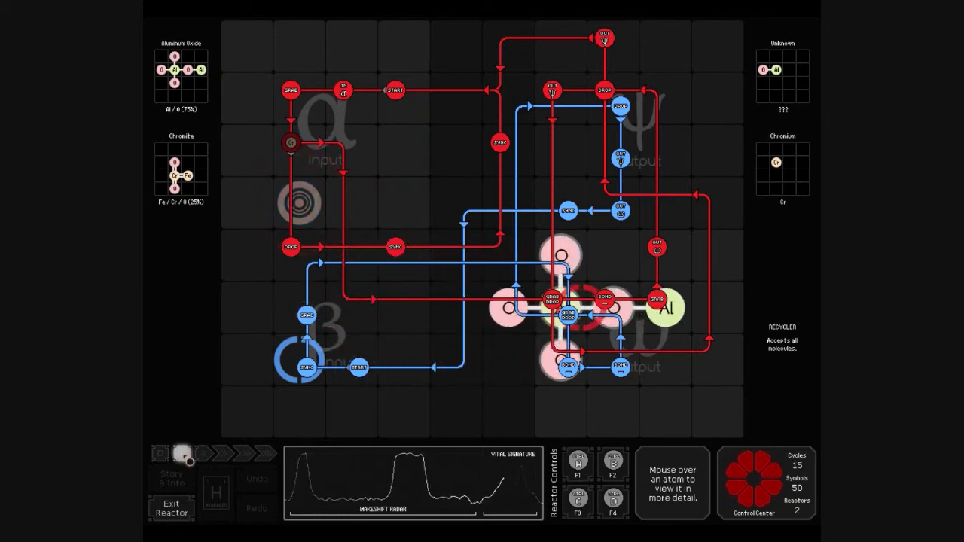
mouse_move(663, 307)
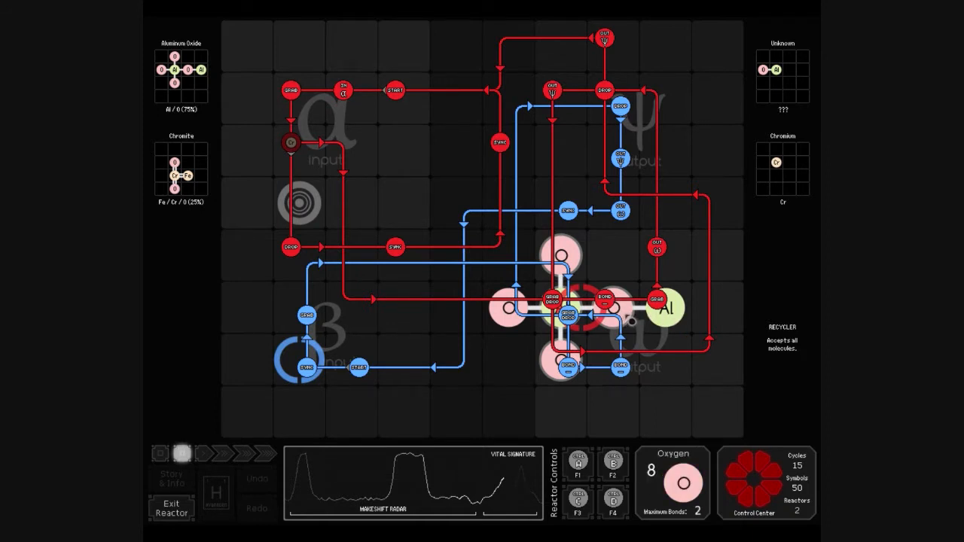
mouse_move(602, 264)
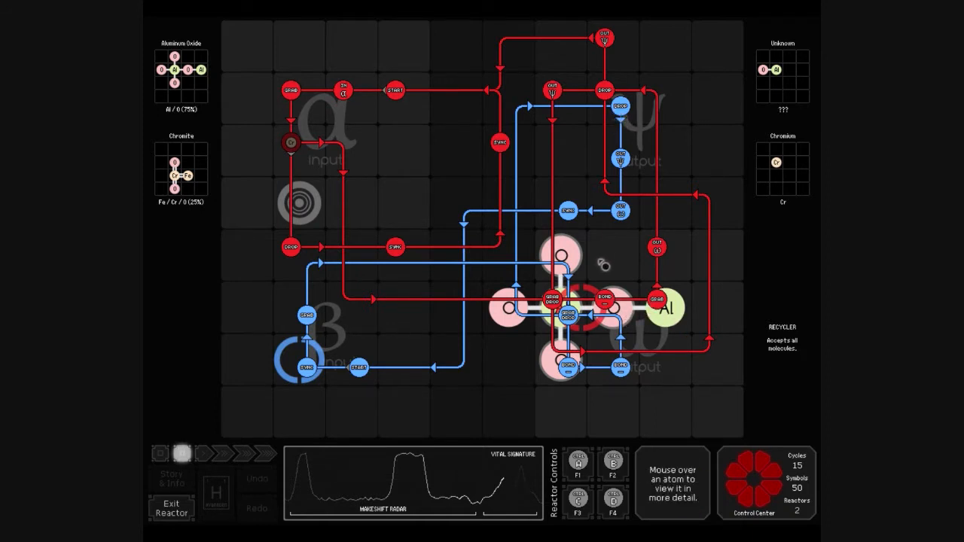
mouse_move(556, 380)
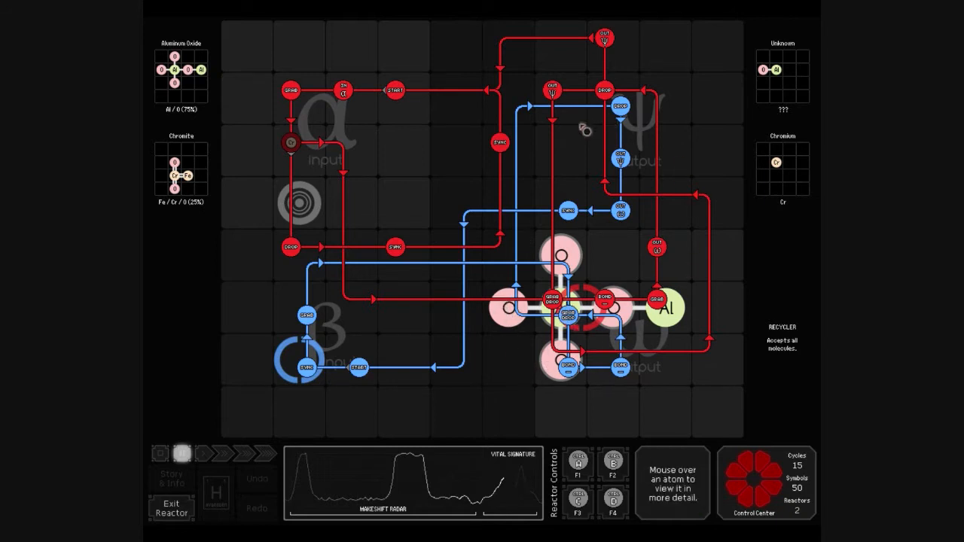
mouse_move(237, 437)
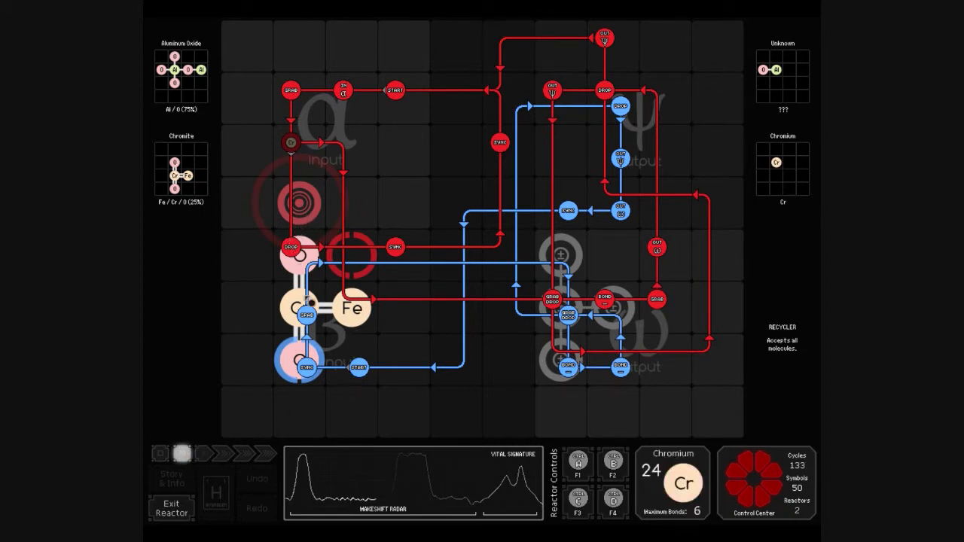
mouse_move(208, 455)
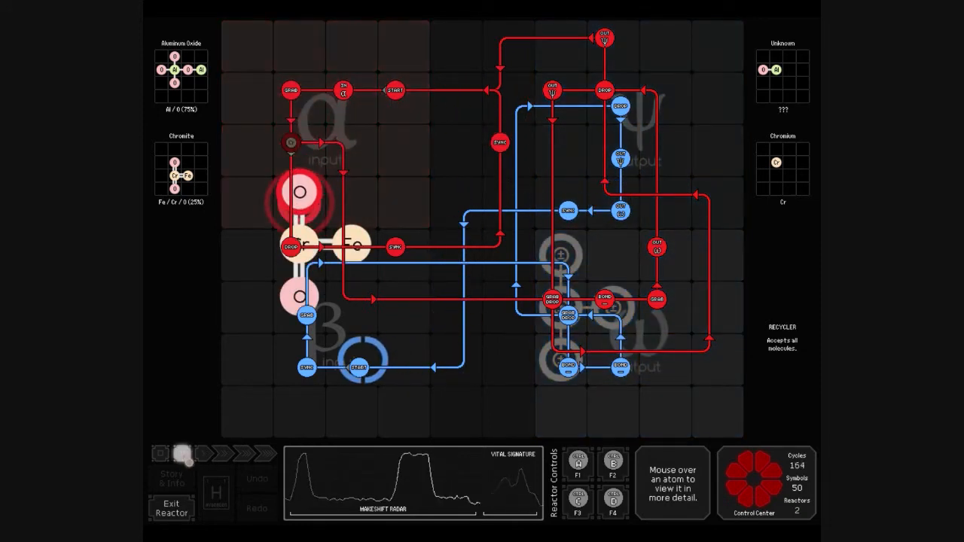
Step: Stop the simulation after the reactor has processed chromite for over 160 cycles
left_click(170, 506)
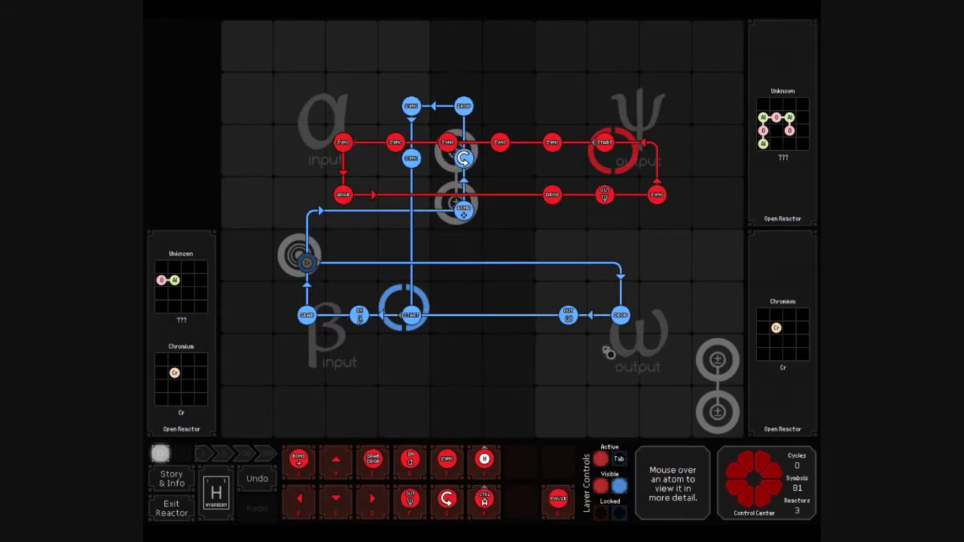
mouse_move(452, 282)
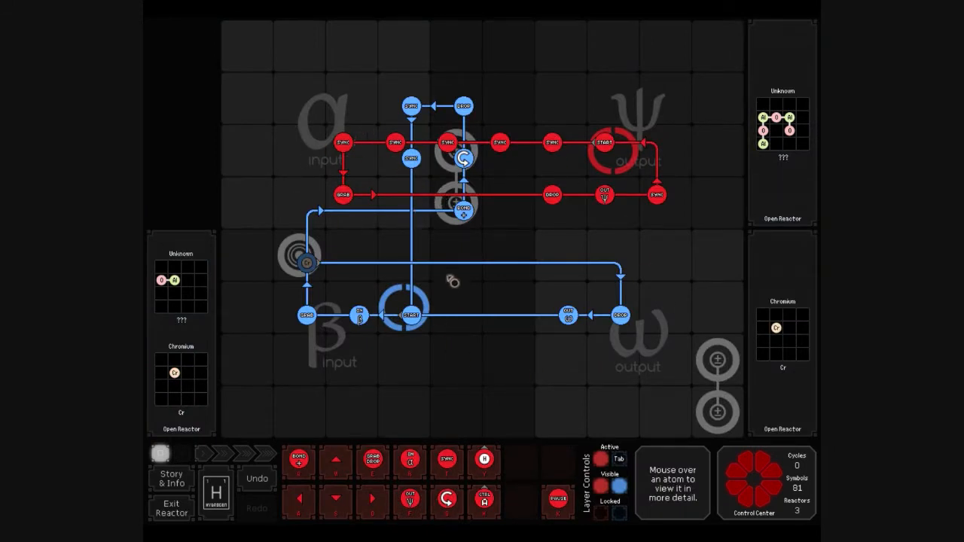
mouse_move(294, 303)
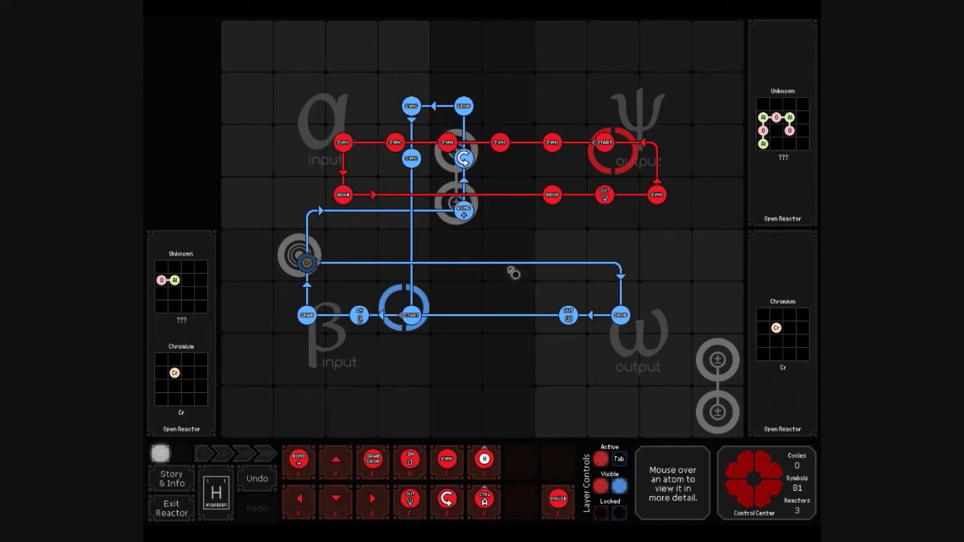
mouse_move(435, 89)
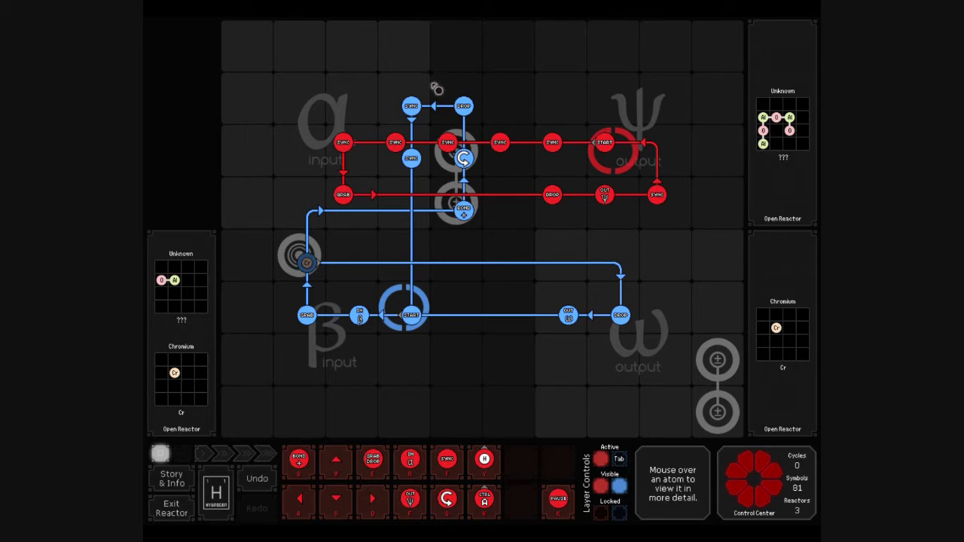
mouse_move(449, 109)
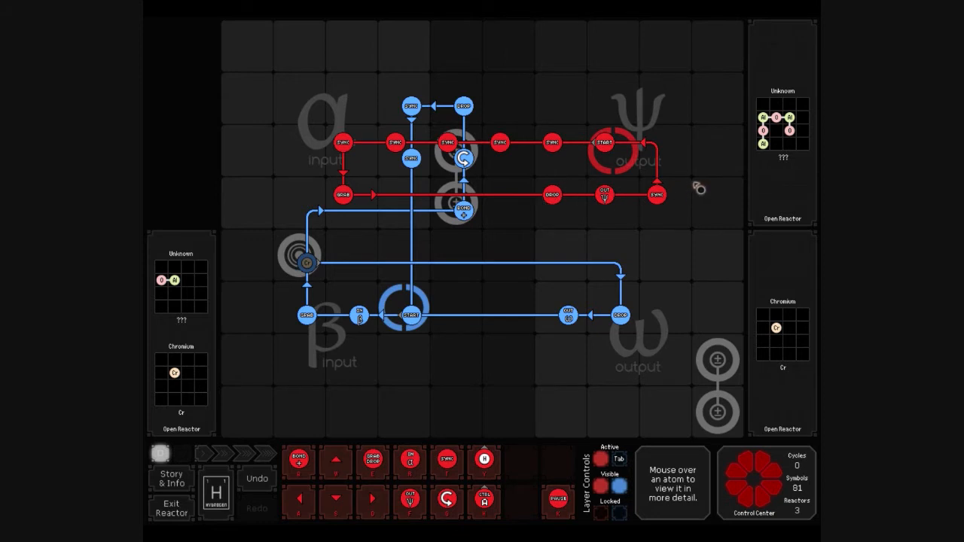
mouse_move(335, 338)
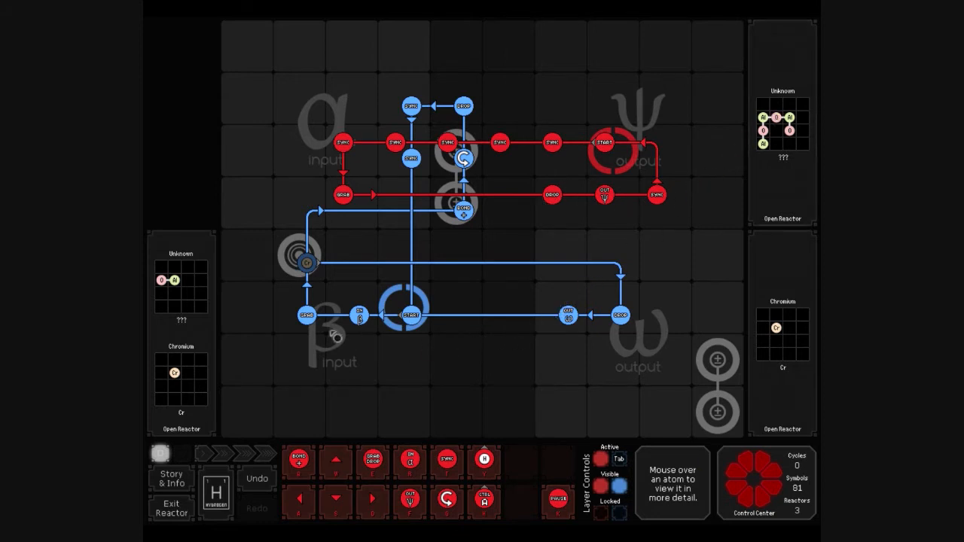
mouse_move(491, 405)
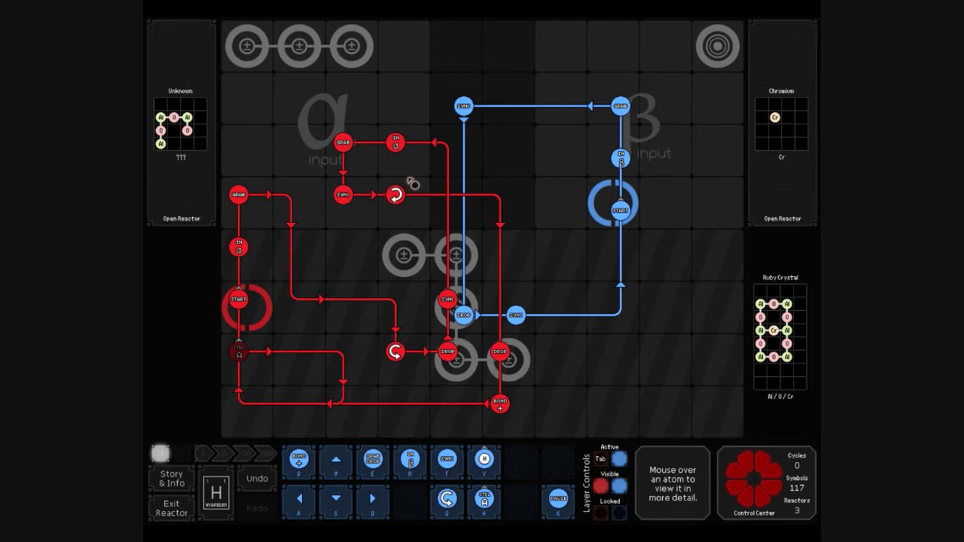
mouse_move(334, 281)
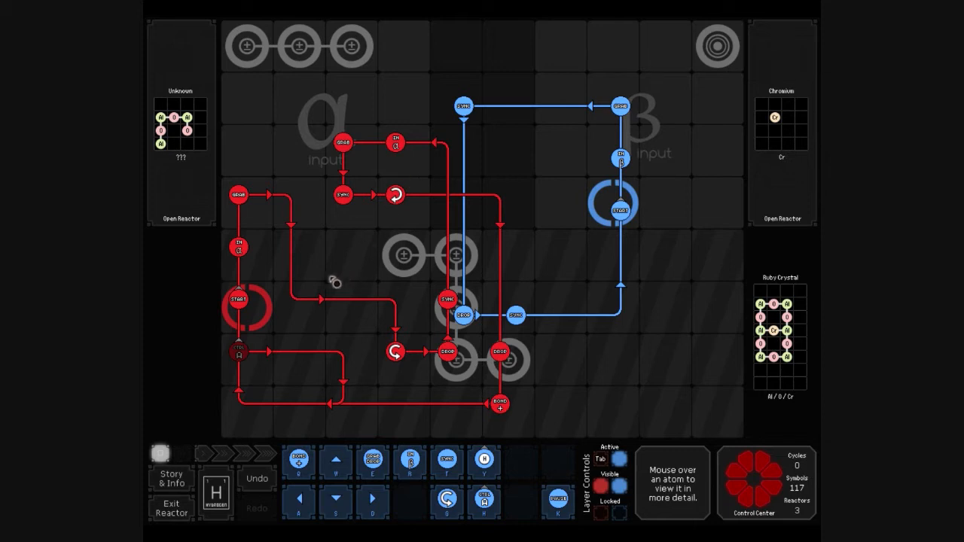
mouse_move(380, 266)
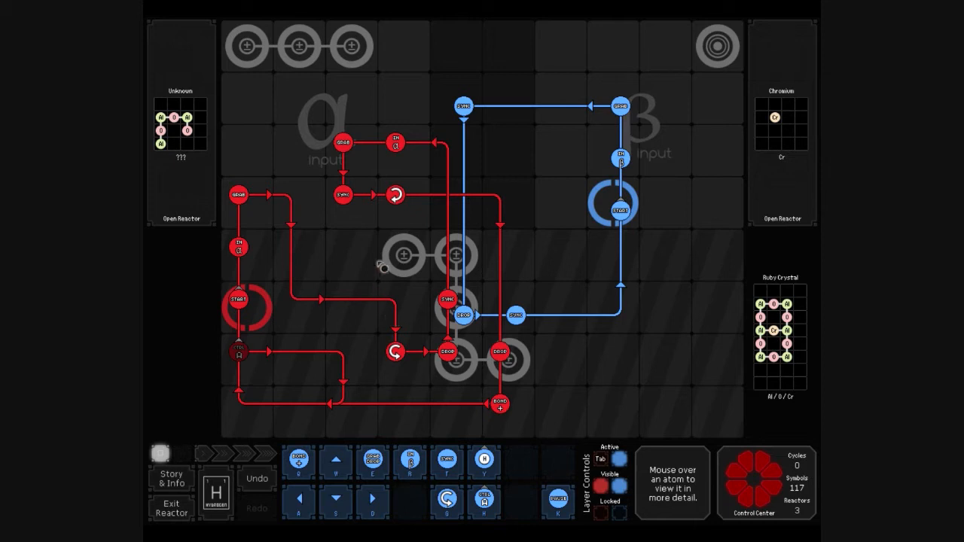
mouse_move(399, 312)
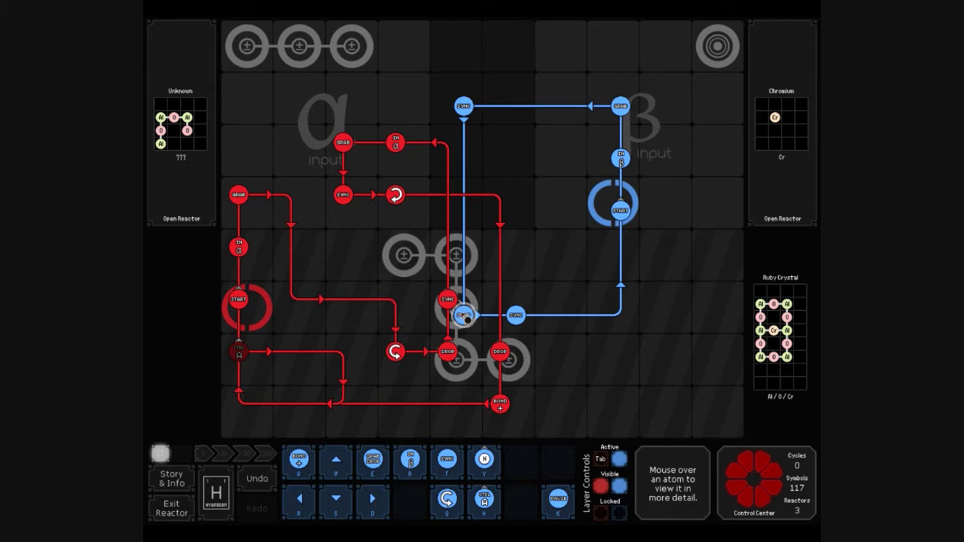
mouse_move(464, 263)
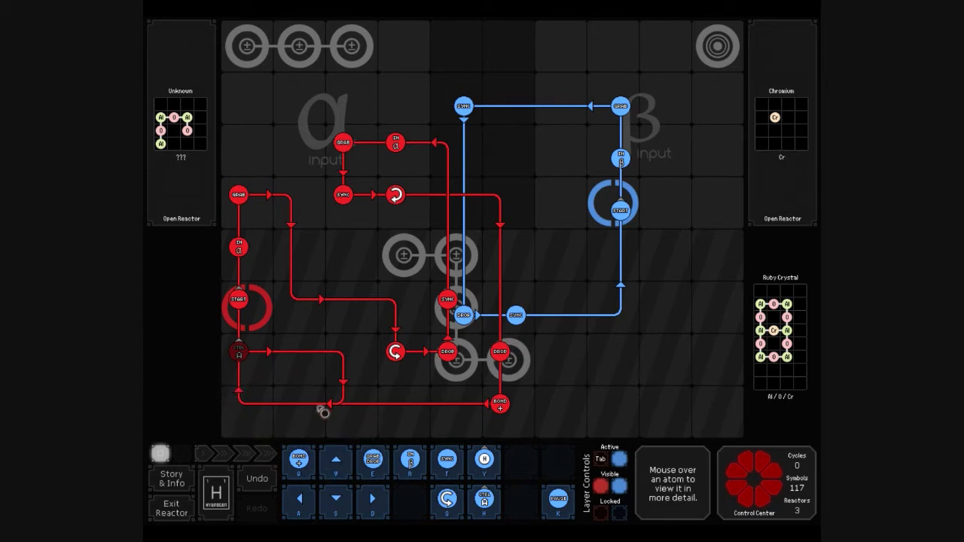
mouse_move(678, 249)
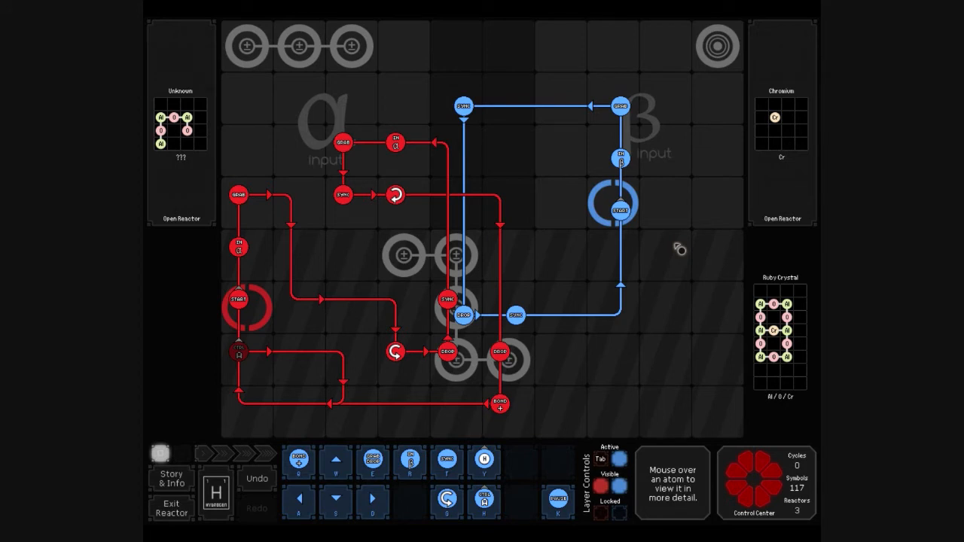
mouse_move(257, 320)
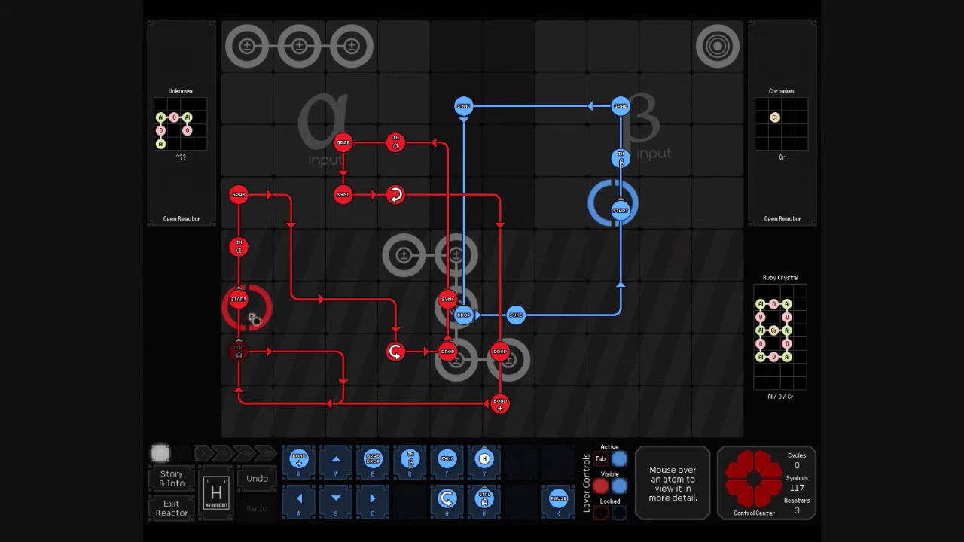
mouse_move(259, 370)
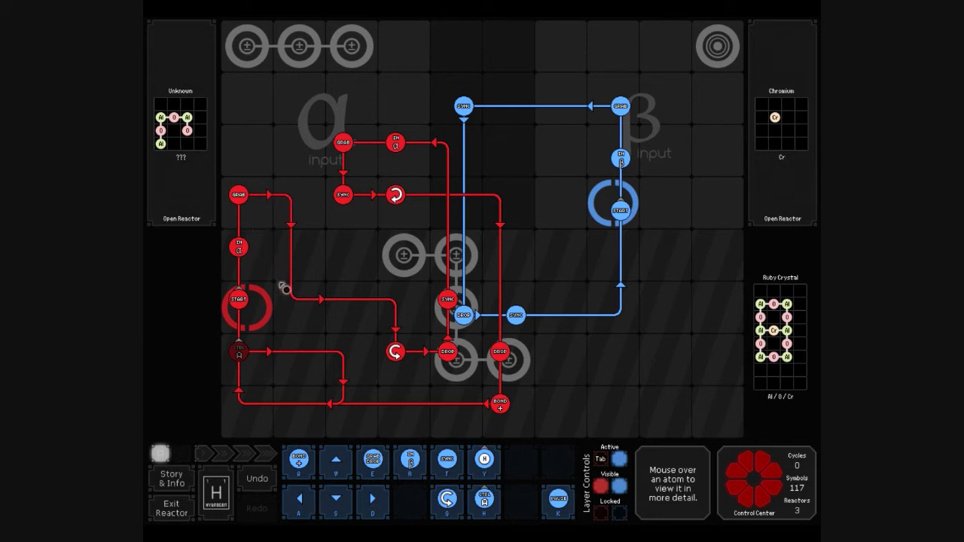
mouse_move(277, 421)
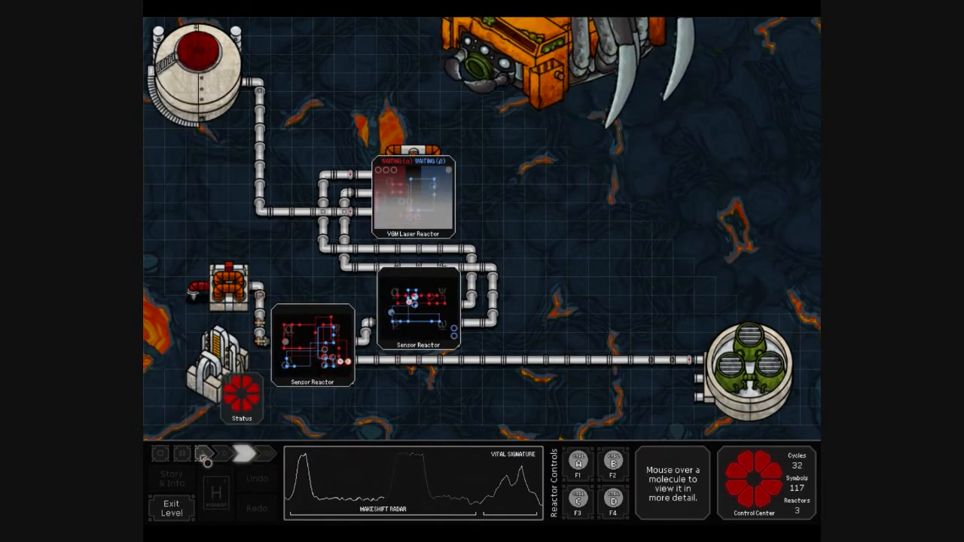
Step: Start the simulation running and return to the factory overview
left_click(209, 452)
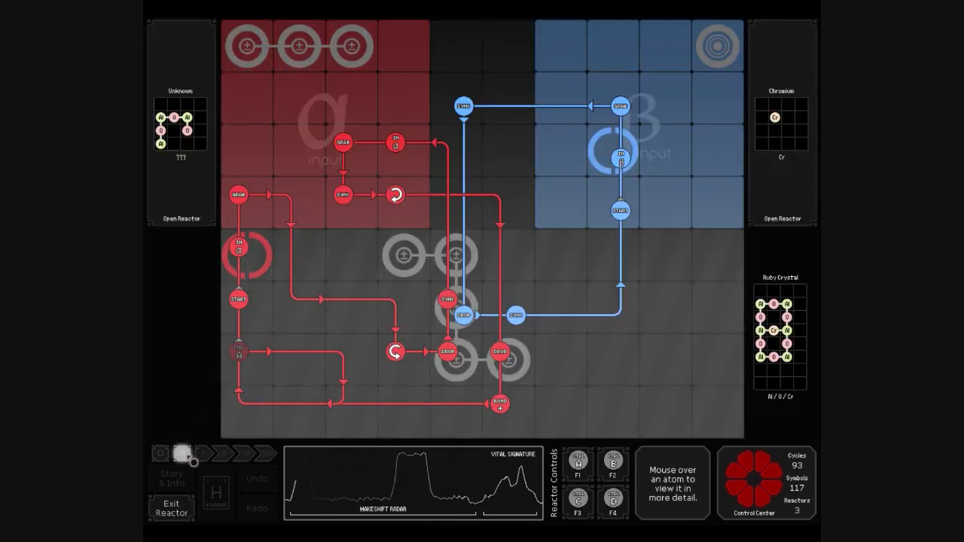
left_click(181, 461)
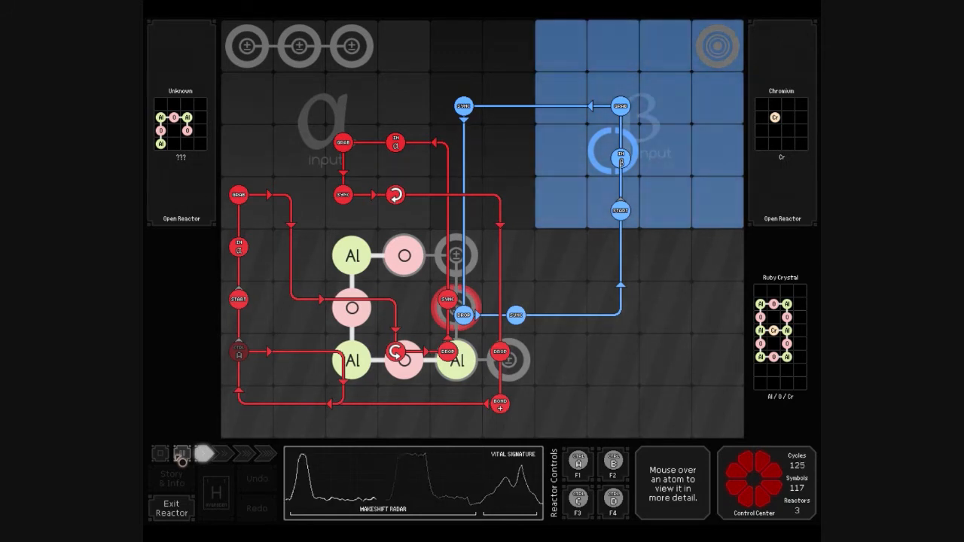
left_click(172, 506)
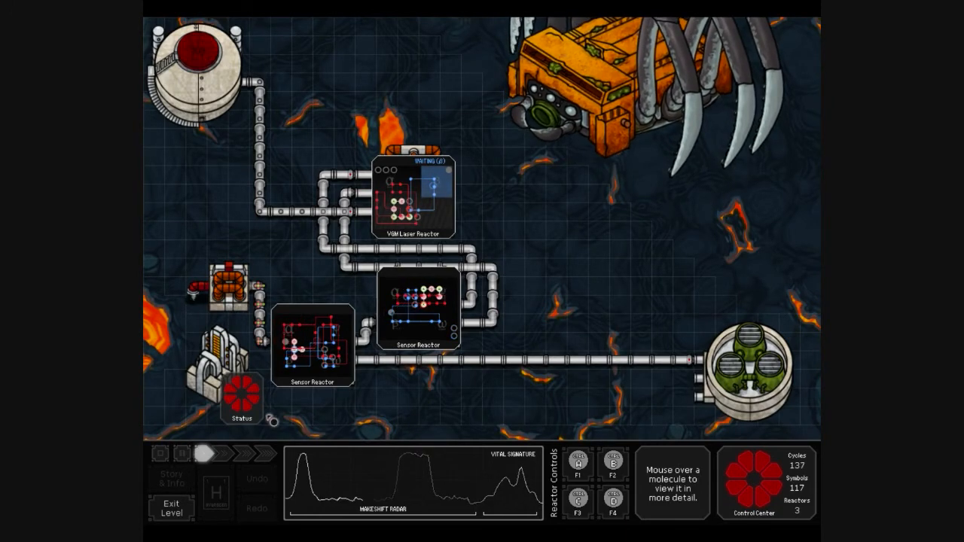
mouse_move(314, 347)
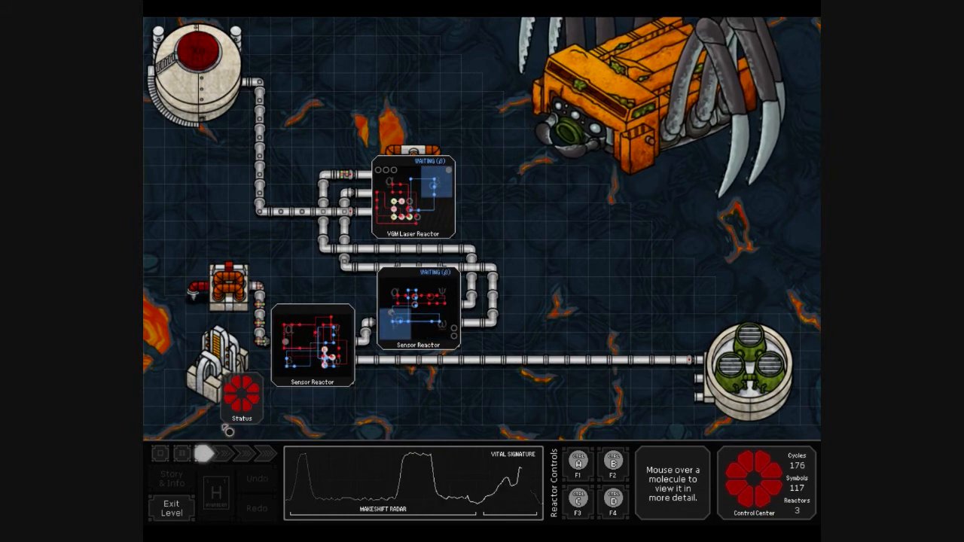
Step: Alternate between the reactor view and factory overview to watch the aluminium-oxygen assembly
double_click(419, 305)
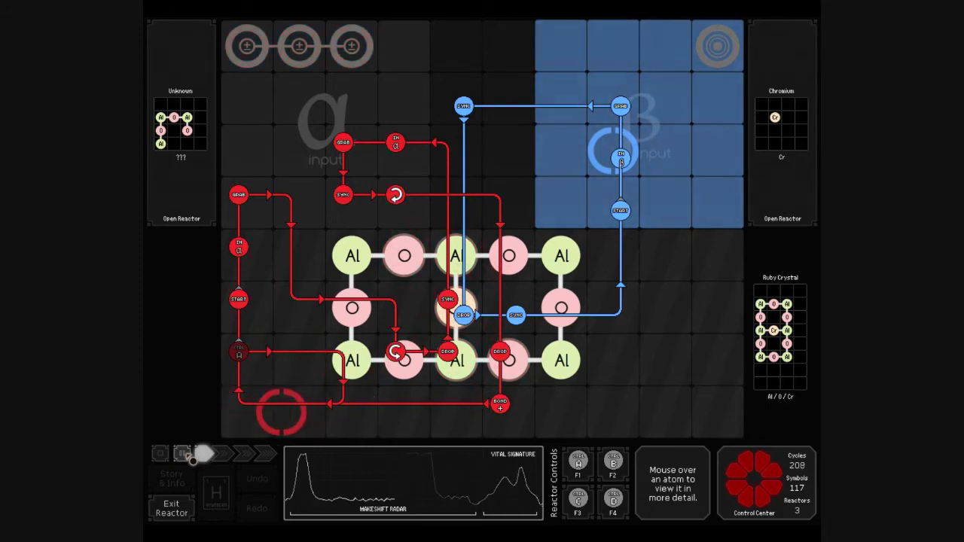
left_click(171, 503)
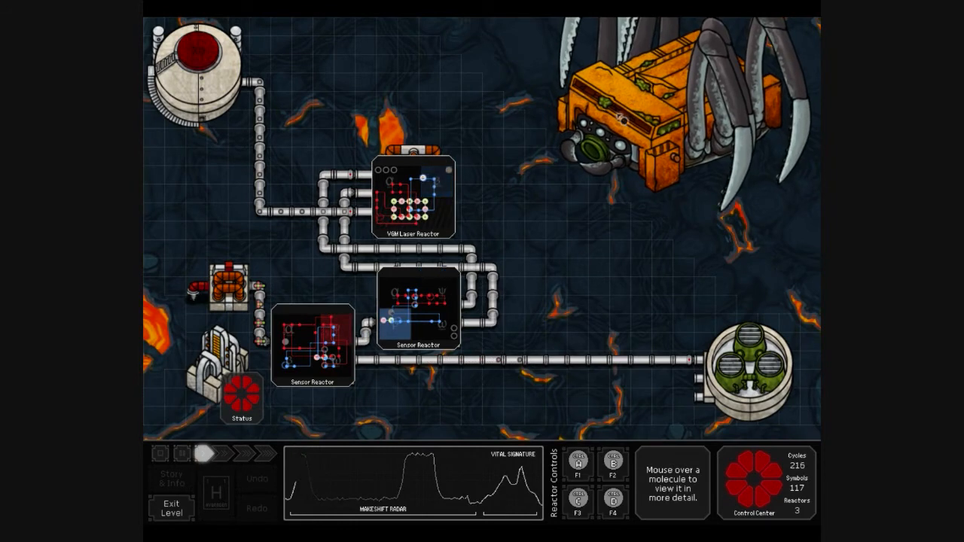
left_click(248, 454)
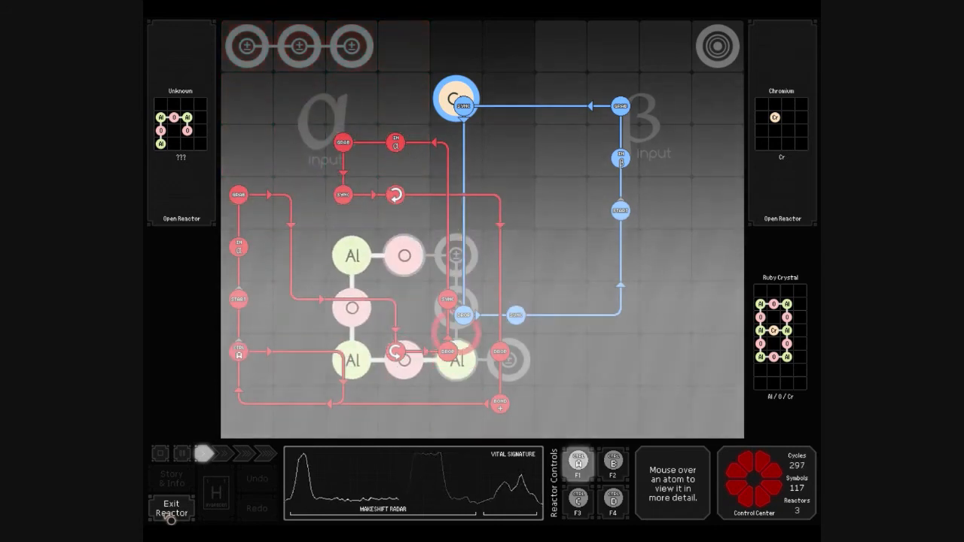
Step: Acknowledge the atom collision error, stopping the run and returning the reactor to editing
left_click(172, 508)
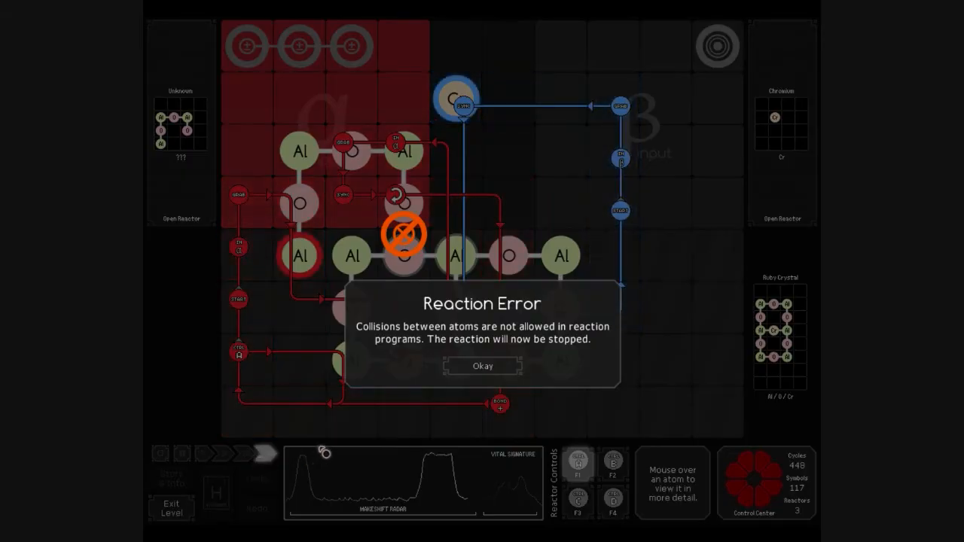
left_click(482, 366)
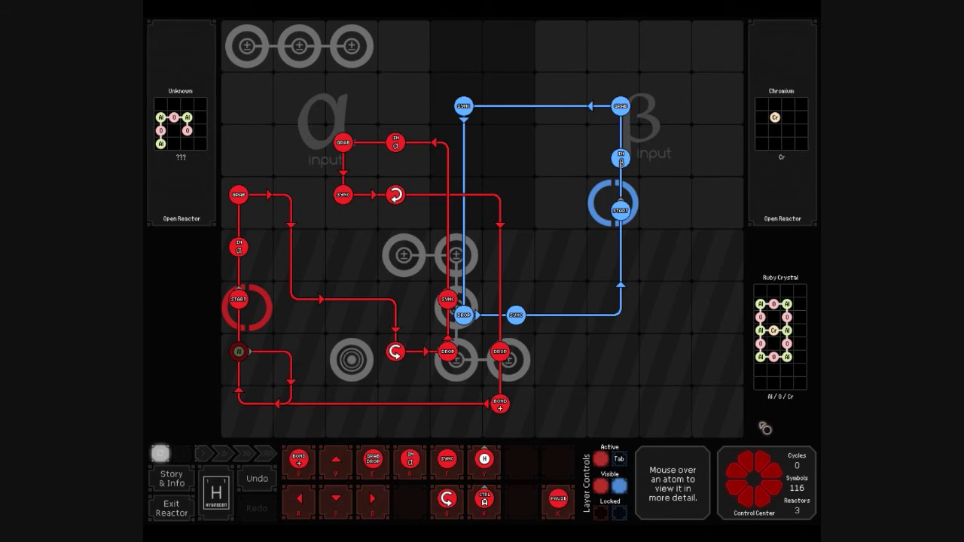
mouse_move(612, 380)
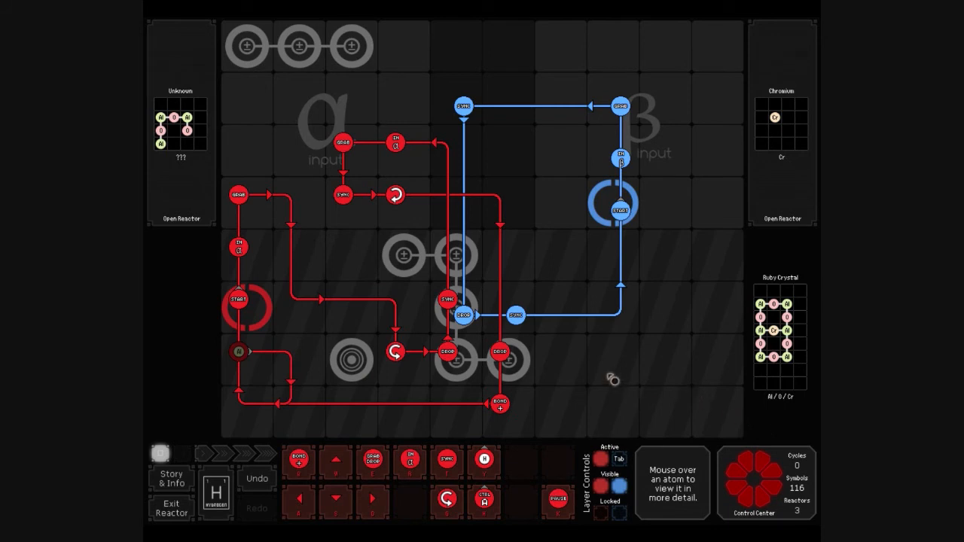
mouse_move(334, 376)
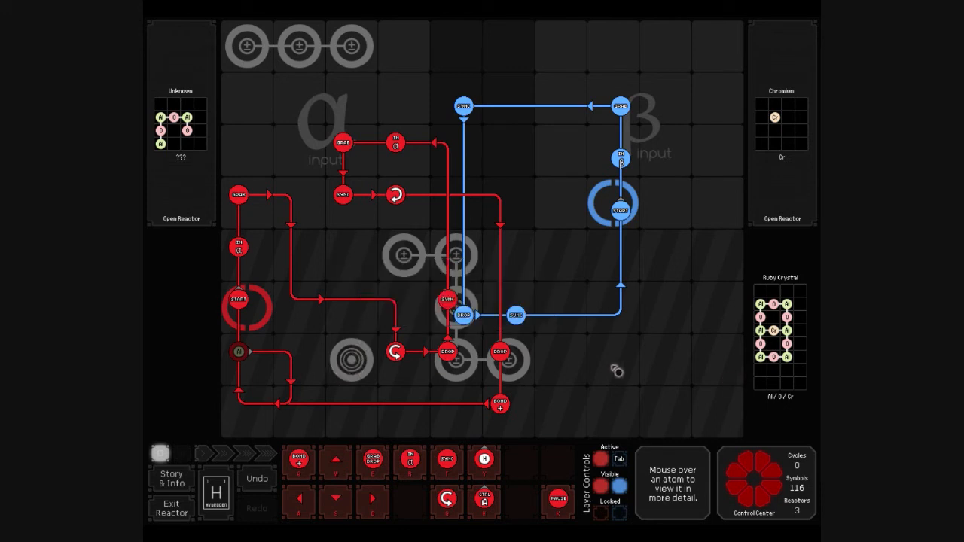
mouse_move(316, 431)
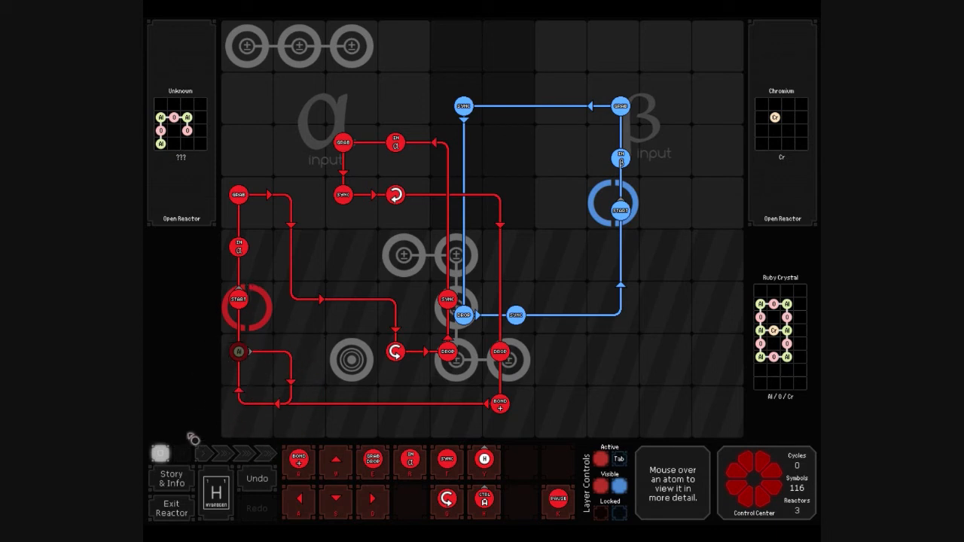
mouse_move(268, 245)
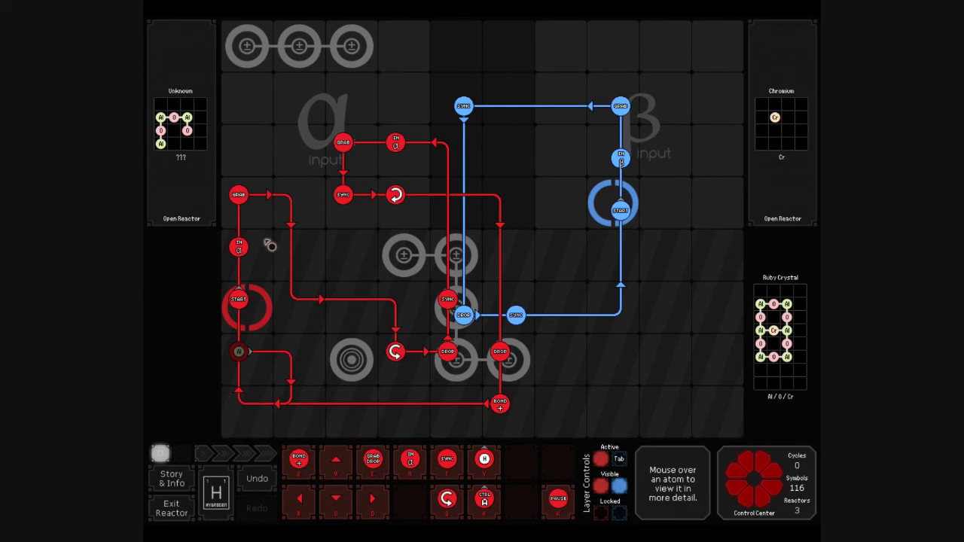
mouse_move(157, 335)
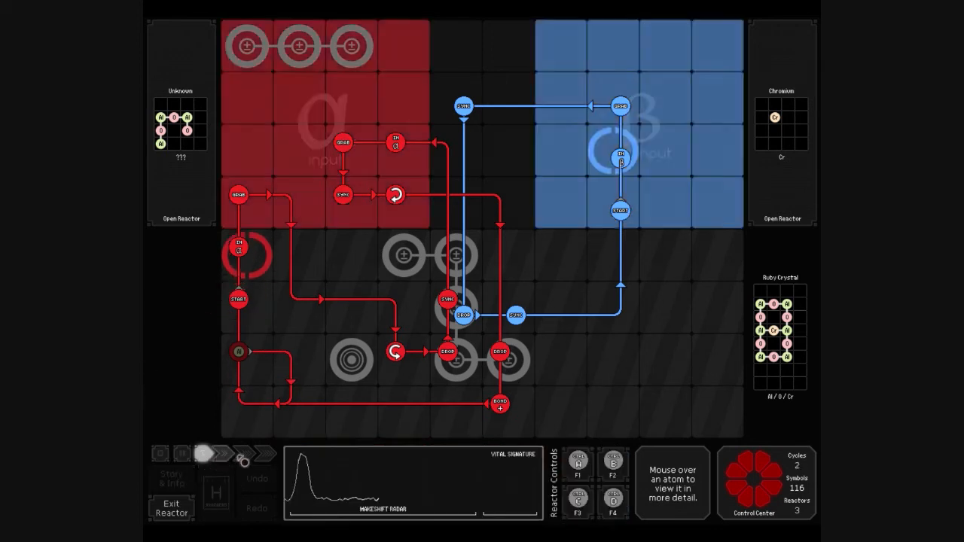
Step: Fast-forward the revised program until the output target is met and the level completes
left_click(214, 454)
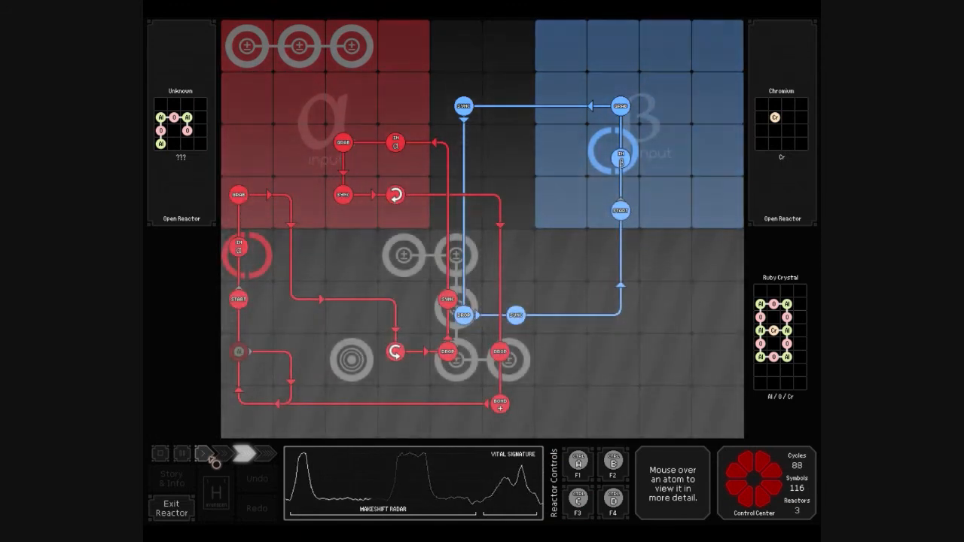
left_click(223, 455)
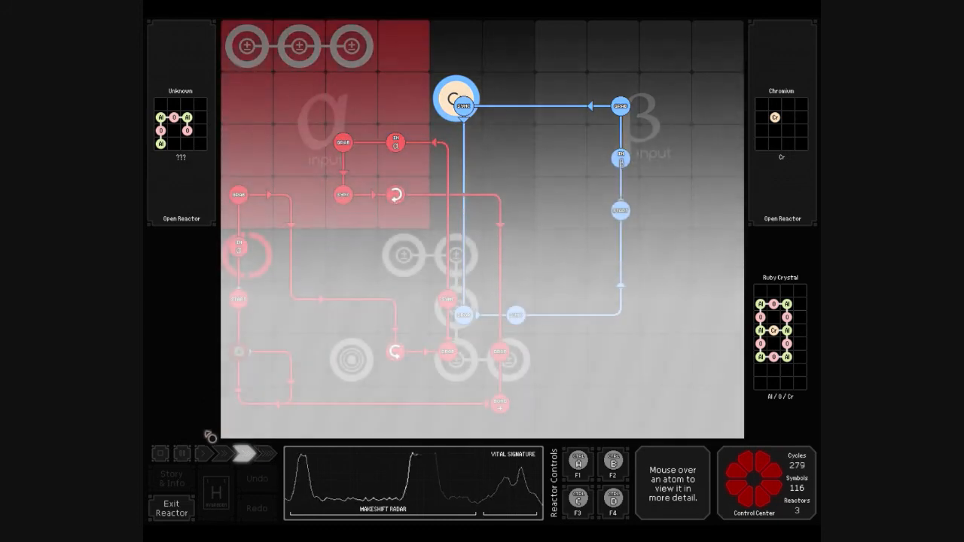
left_click(170, 507)
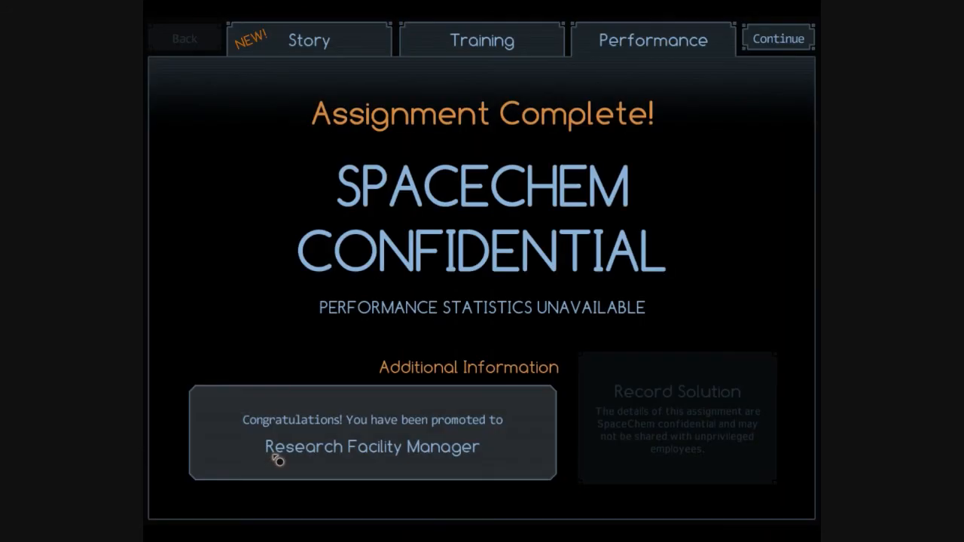
mouse_move(343, 423)
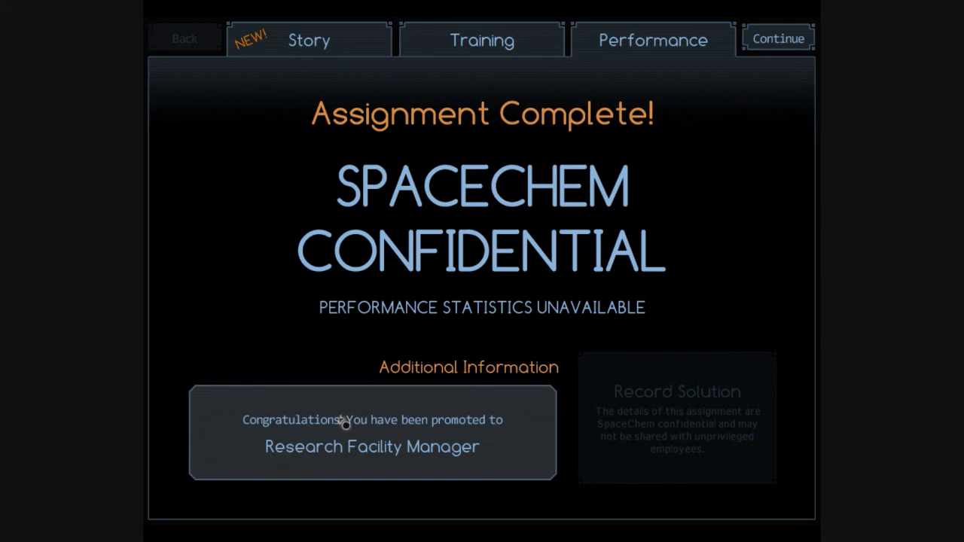
mouse_move(744, 101)
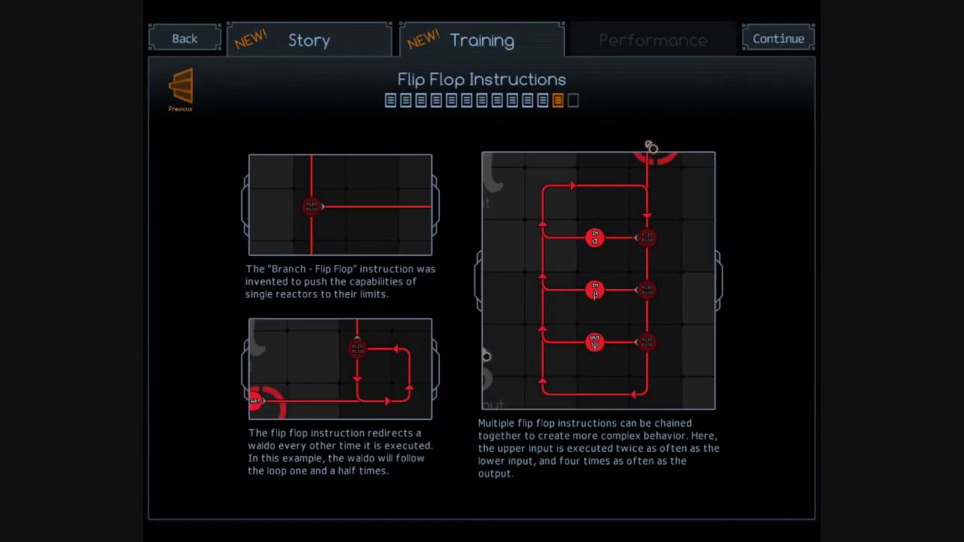
mouse_move(776, 196)
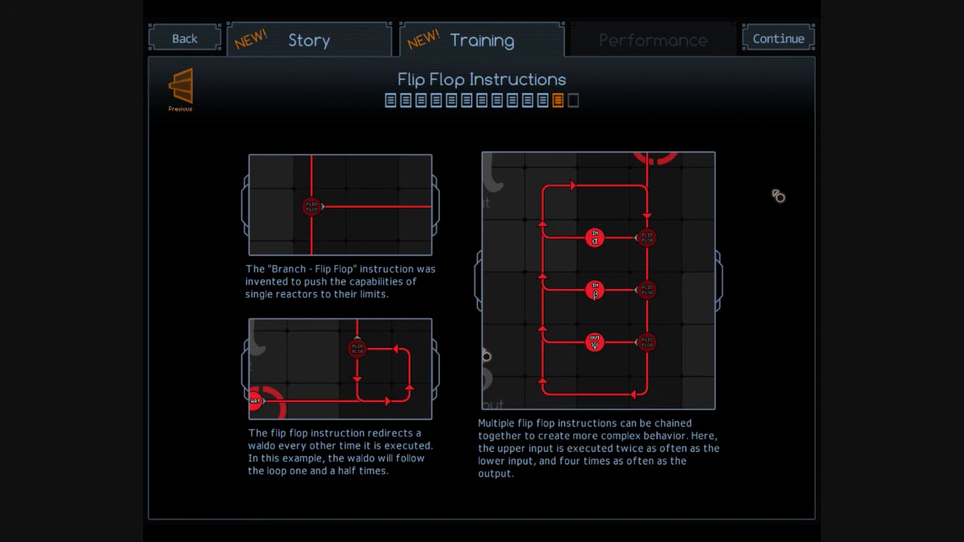
mouse_move(367, 81)
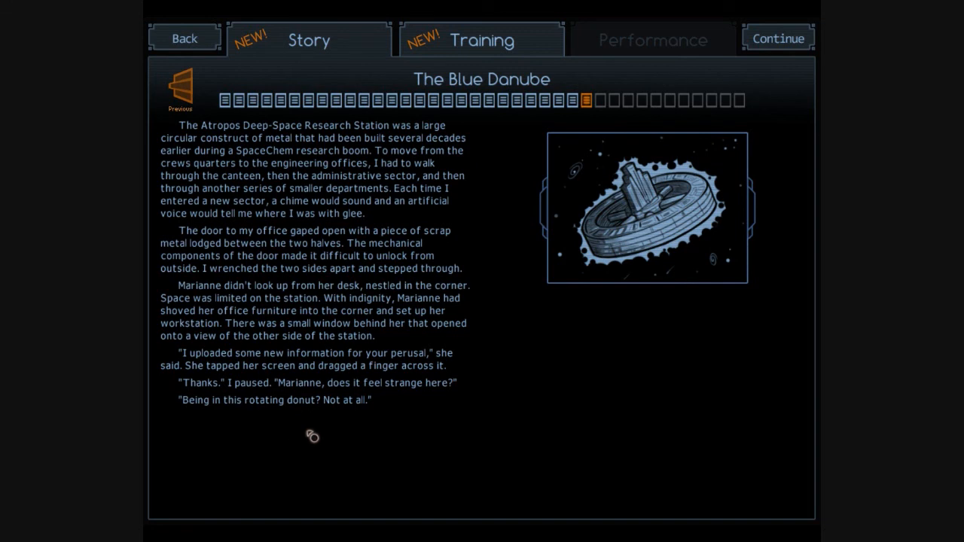
mouse_move(801, 118)
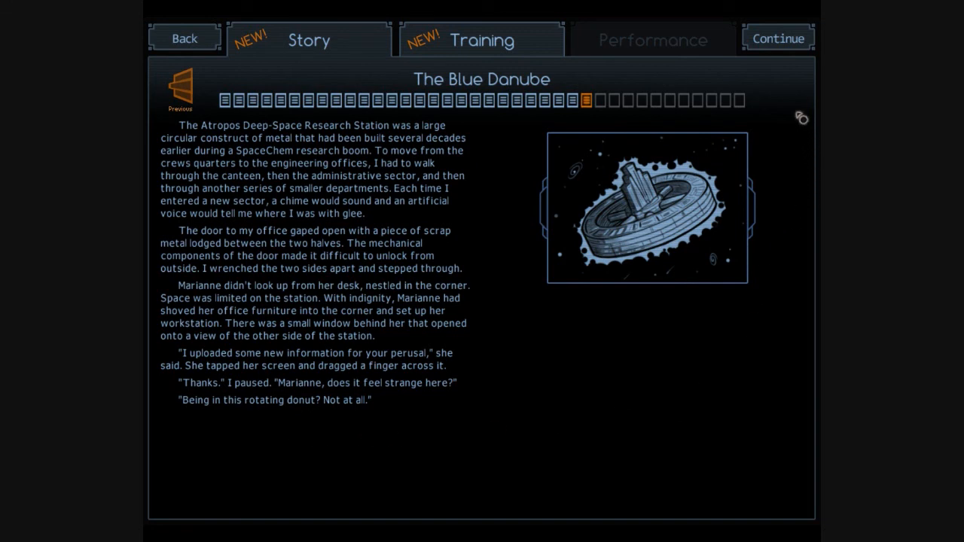